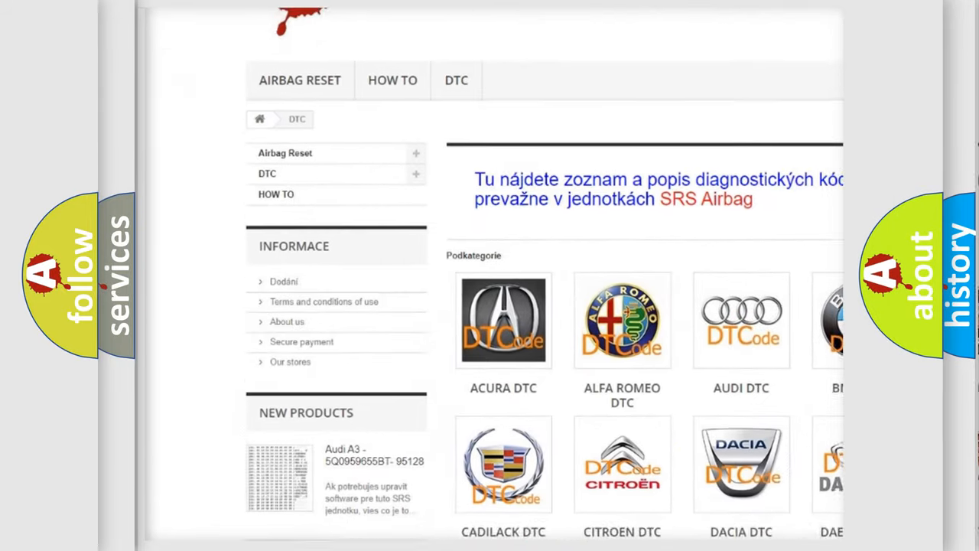
scroll("down", 3)
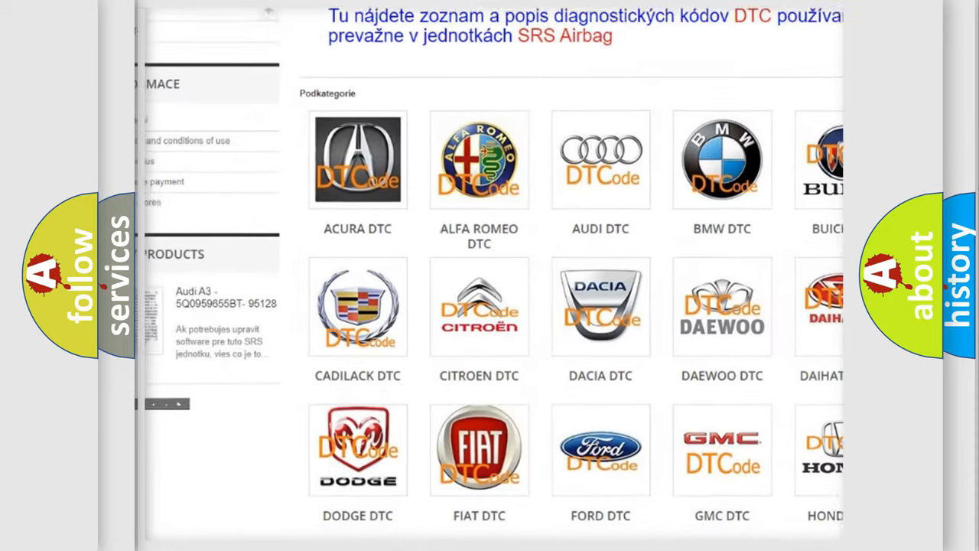
scroll("down", 3)
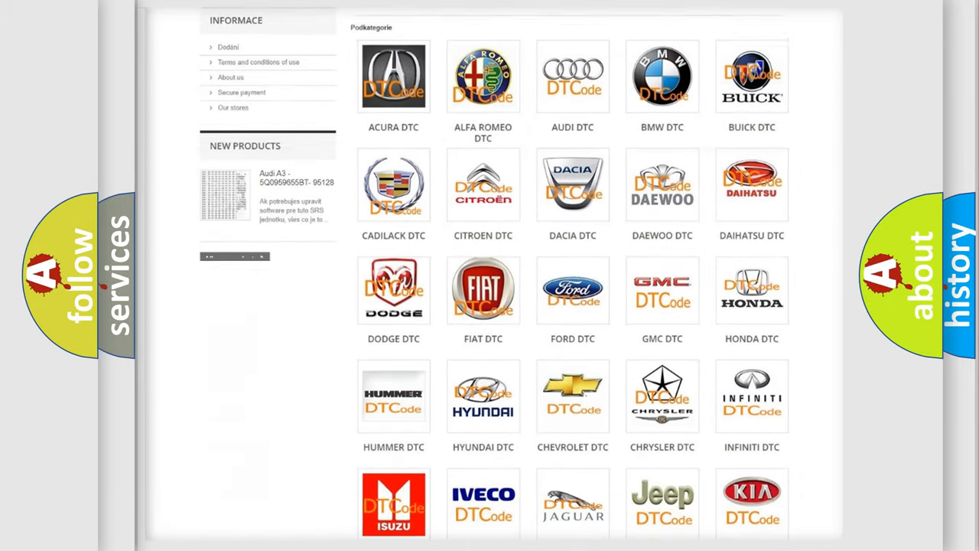
scroll("down", 3)
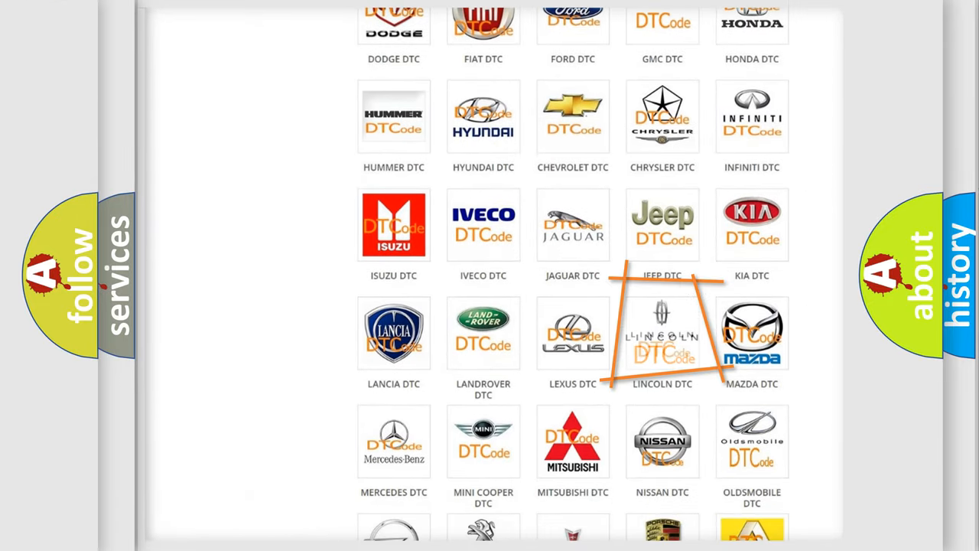